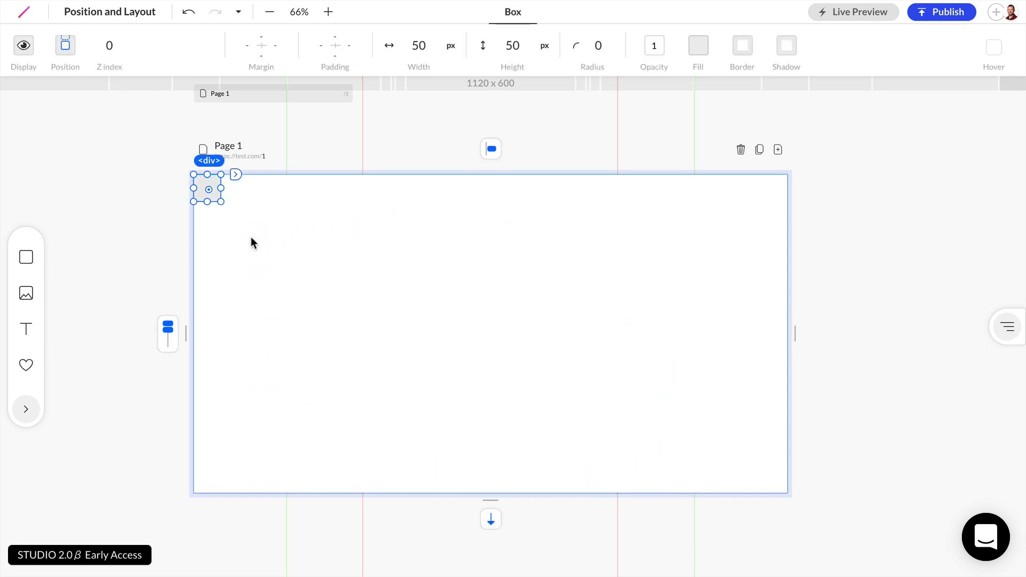
# Step: Enlarge the new gray box by dragging its corner handle outward
pyautogui.moveTo(221, 201); pyautogui.dragTo(246, 270)
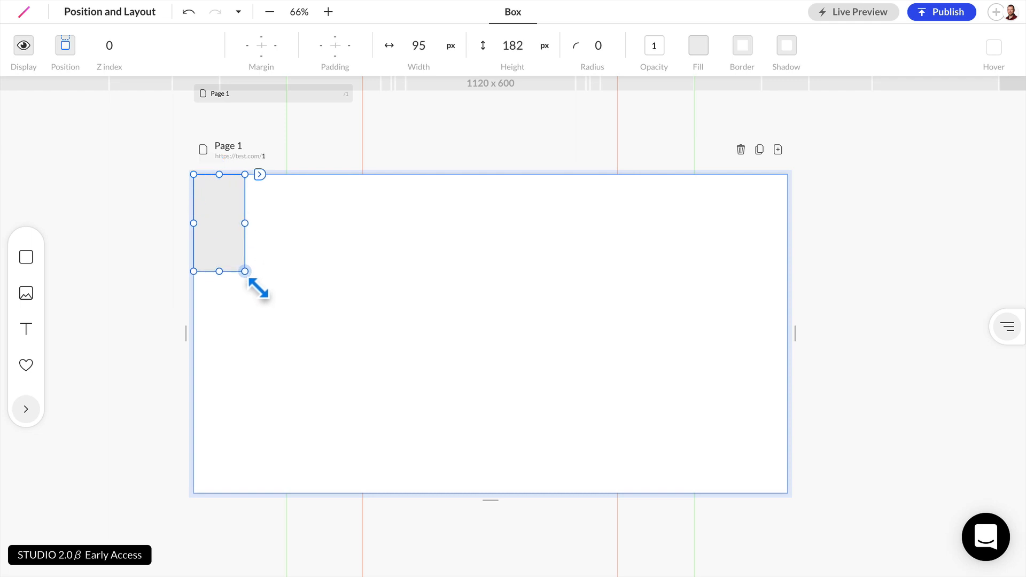
pyautogui.moveTo(246, 270); pyautogui.dragTo(346, 256)
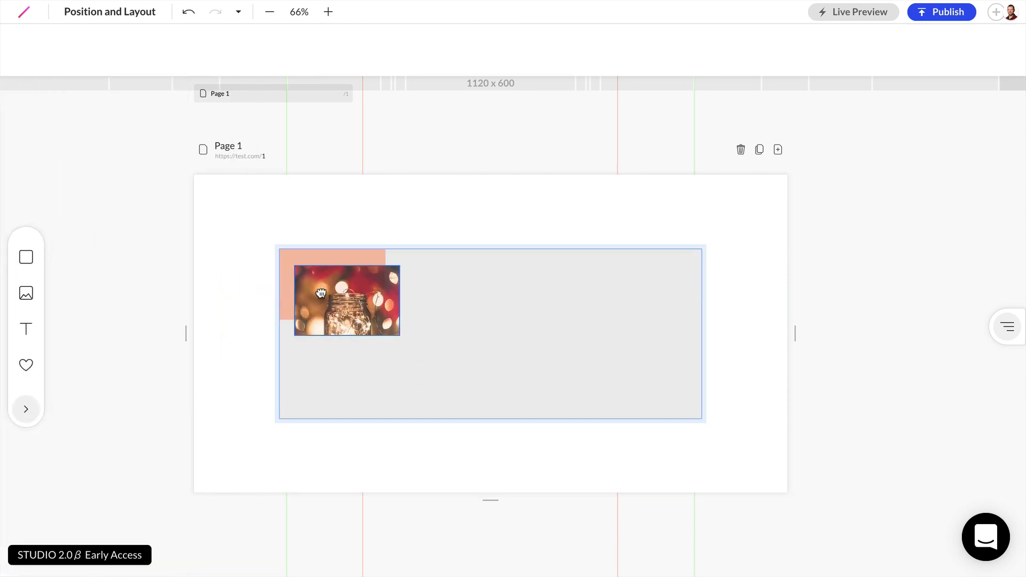
# Step: Drag the jar photo into the gray box and settle it at the top centre
pyautogui.moveTo(346, 300); pyautogui.dragTo(610, 323)
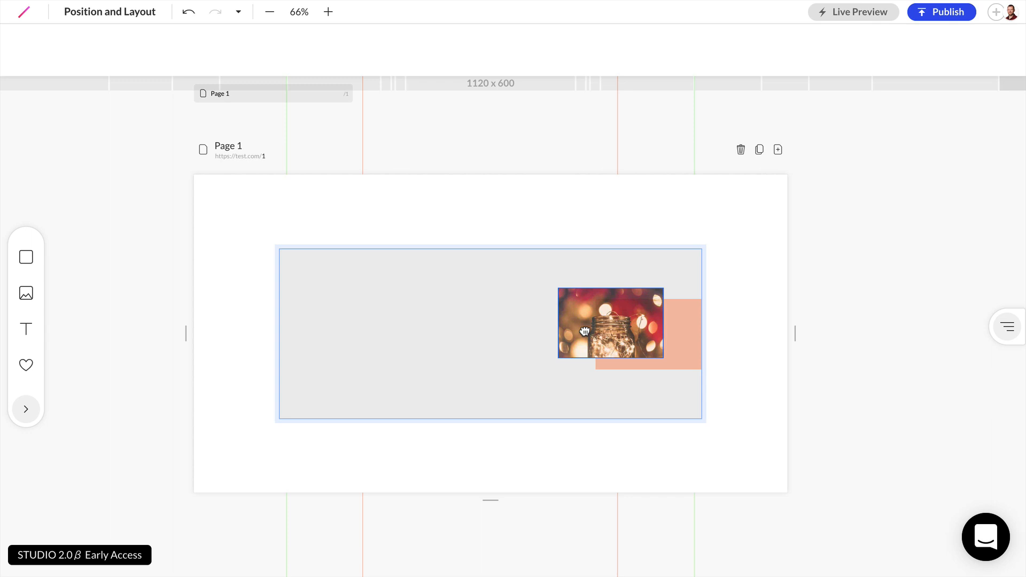
pyautogui.moveTo(610, 321); pyautogui.dragTo(438, 273)
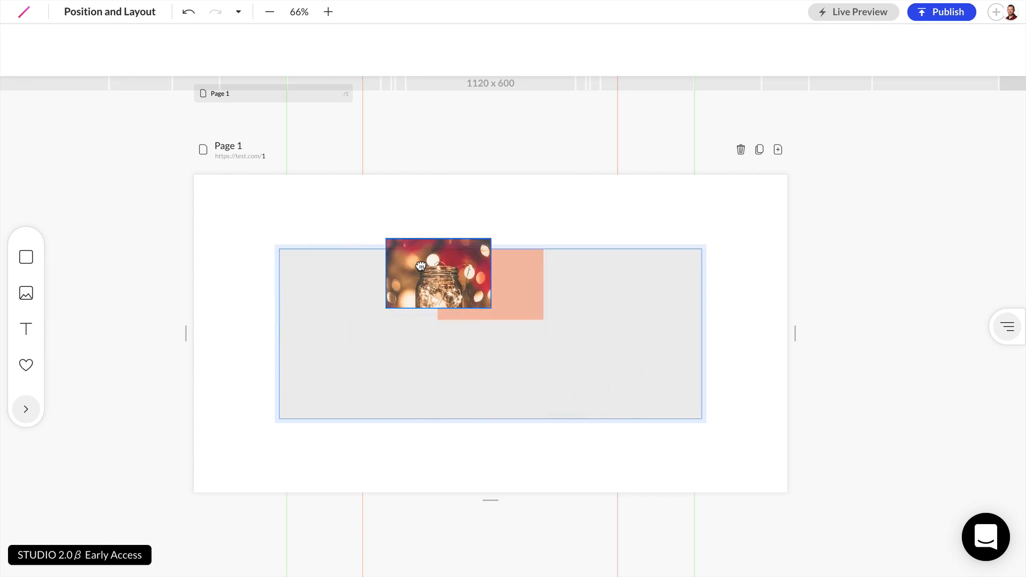
pyautogui.moveTo(439, 273); pyautogui.dragTo(469, 298)
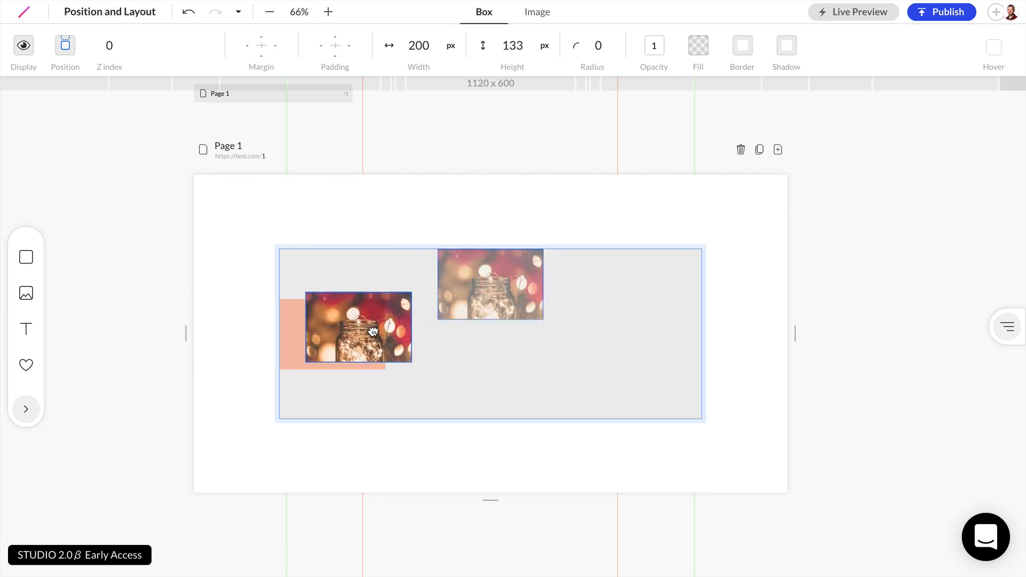
pyautogui.moveTo(359, 327); pyautogui.dragTo(449, 320)
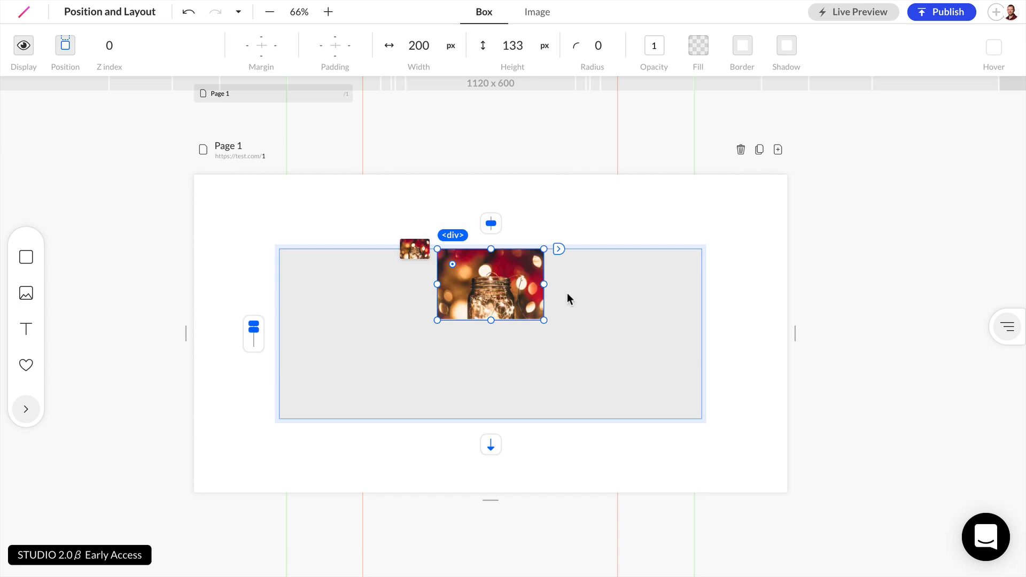
# Step: Show the layer tree, then move the gray box around and back to the page centre
pyautogui.click(1007, 327)
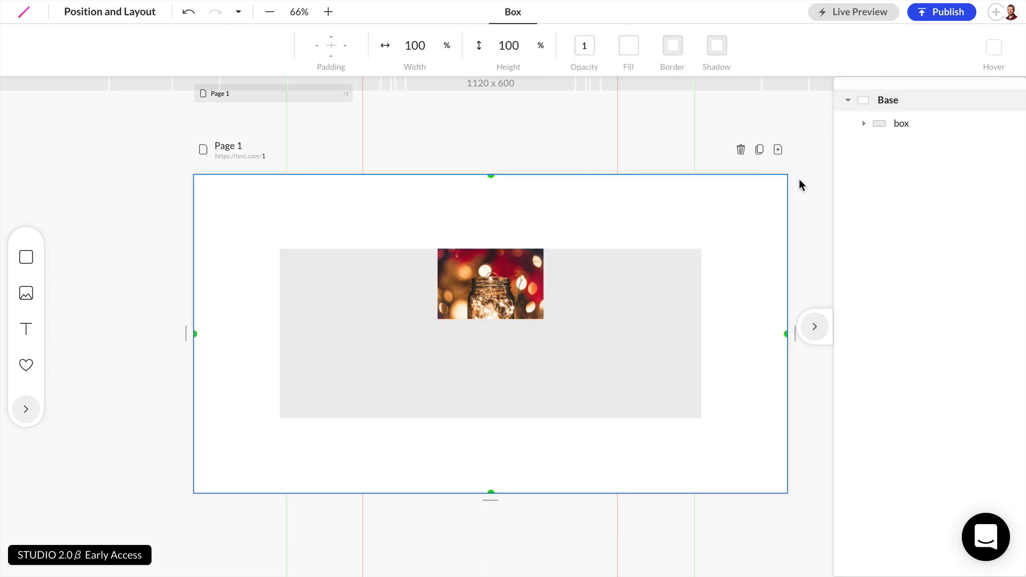
pyautogui.moveTo(789, 111)
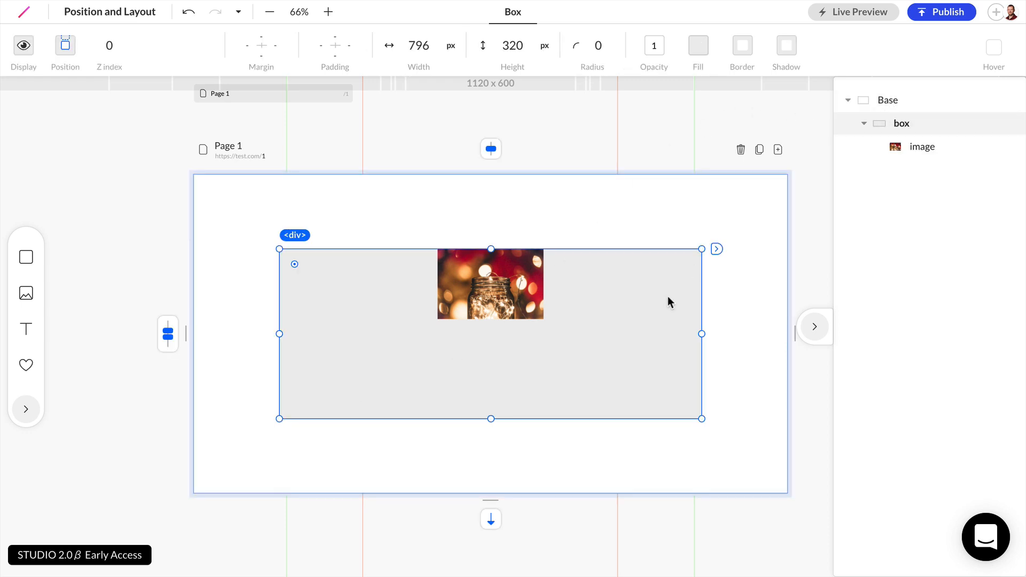
pyautogui.moveTo(655, 310)
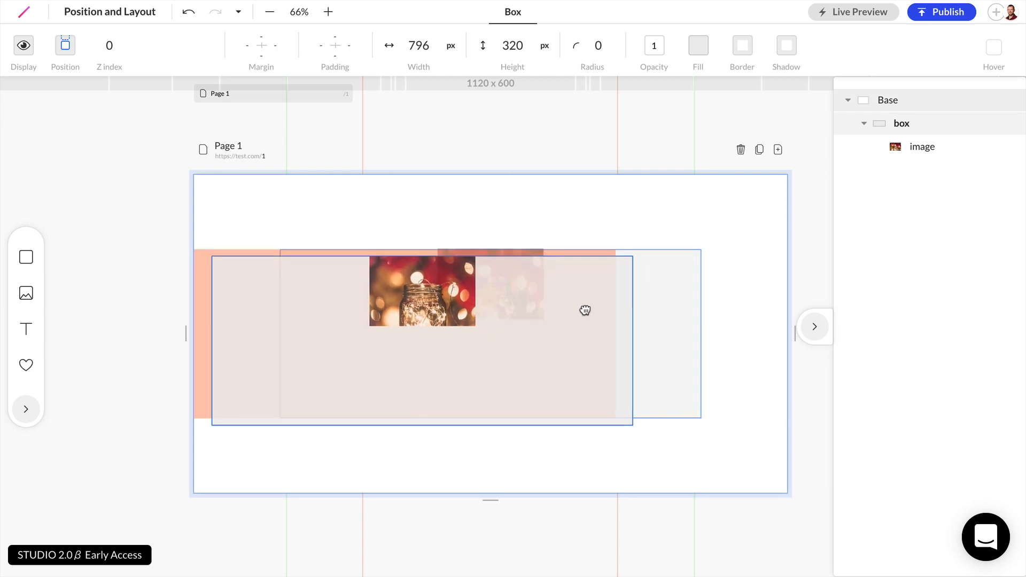
pyautogui.moveTo(585, 310); pyautogui.dragTo(721, 243)
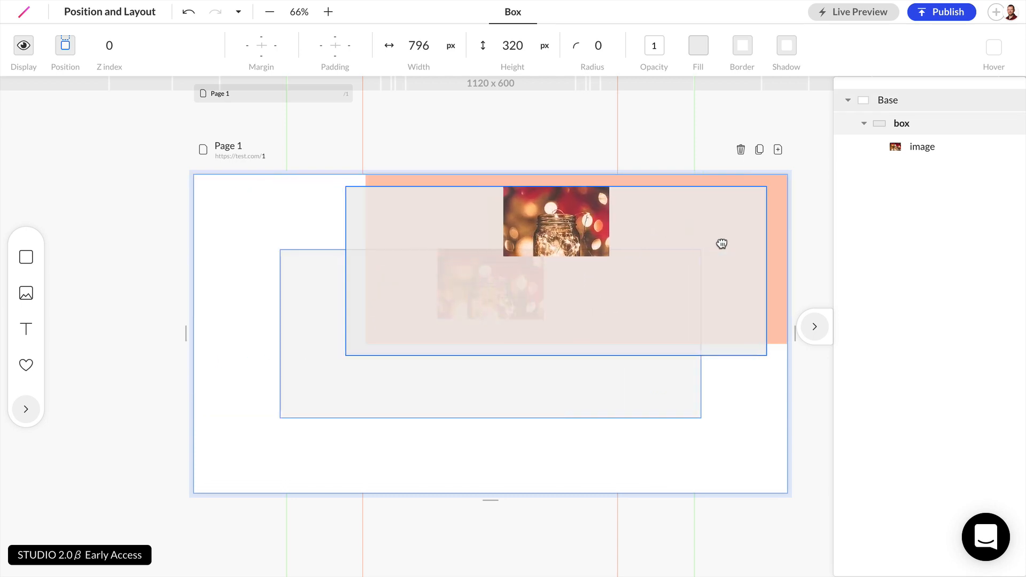
pyautogui.moveTo(721, 244); pyautogui.dragTo(549, 271)
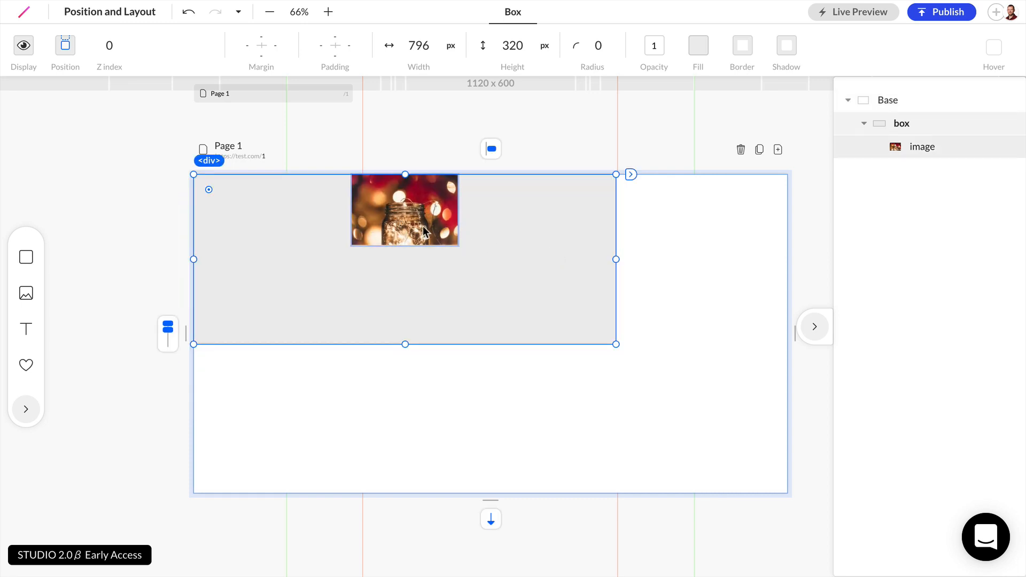
pyautogui.moveTo(404, 211); pyautogui.dragTo(482, 237)
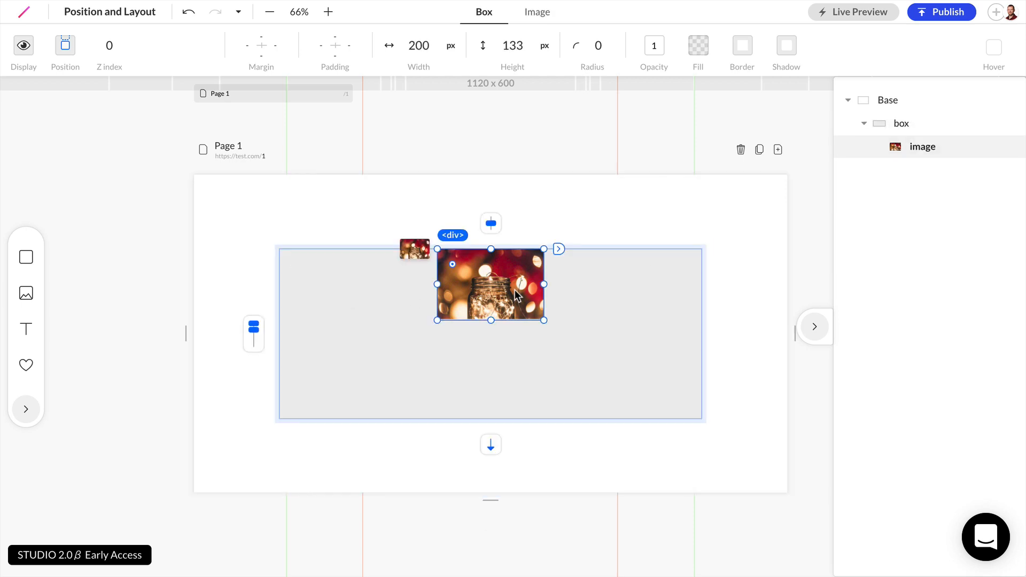
# Step: Move the jar photo down to the middle of the gray box
pyautogui.moveTo(490, 284); pyautogui.dragTo(489, 334)
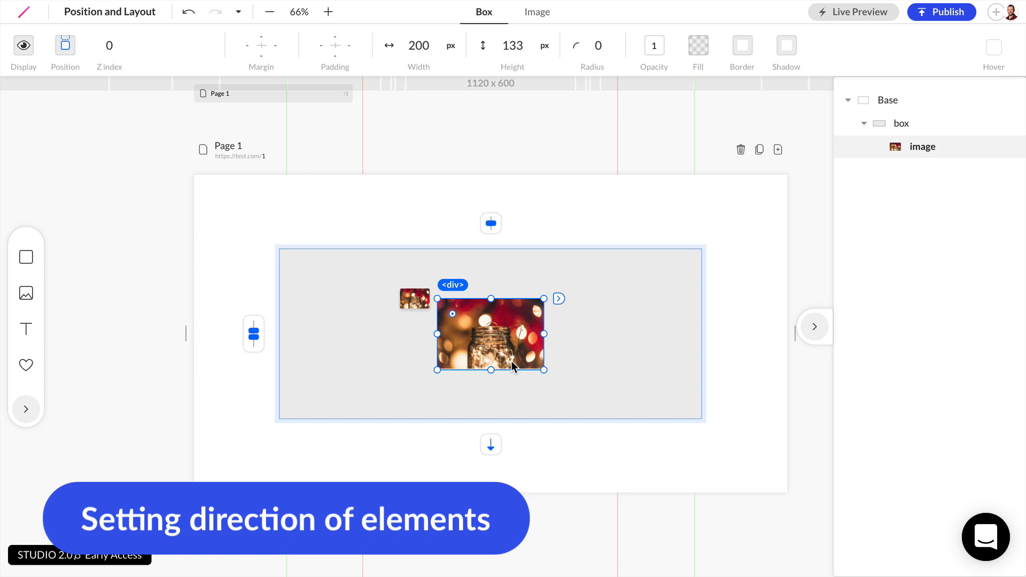
pyautogui.moveTo(570, 340)
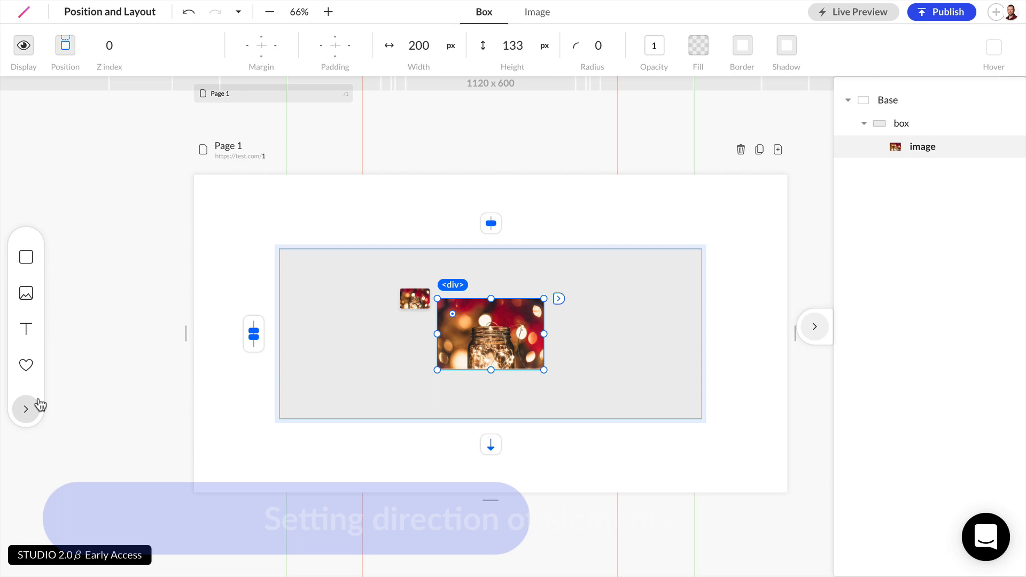
# Step: Add a coffee photo to the gray box and drop it beside the jar photo
pyautogui.click(26, 293)
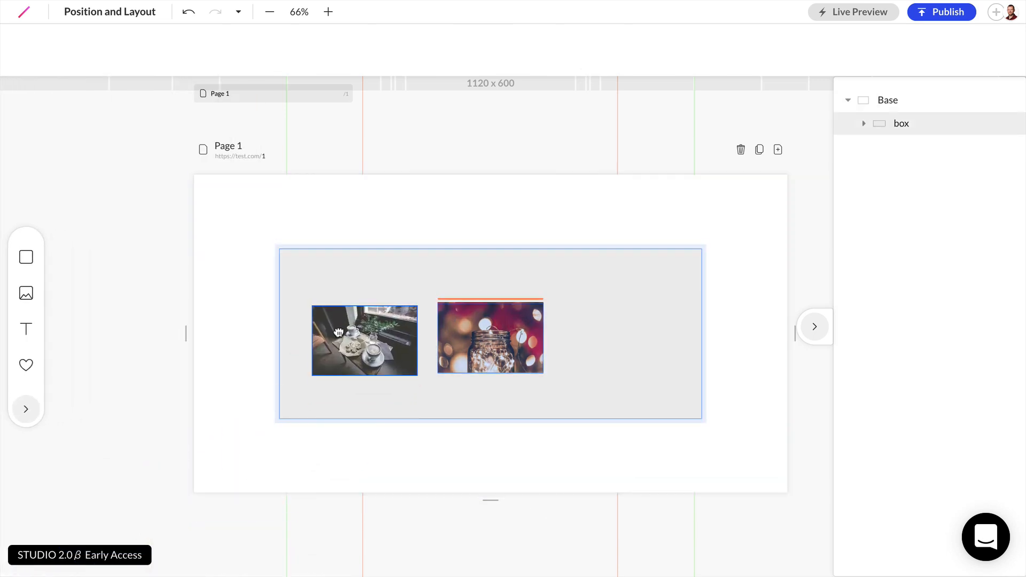
pyautogui.moveTo(364, 340); pyautogui.dragTo(379, 327)
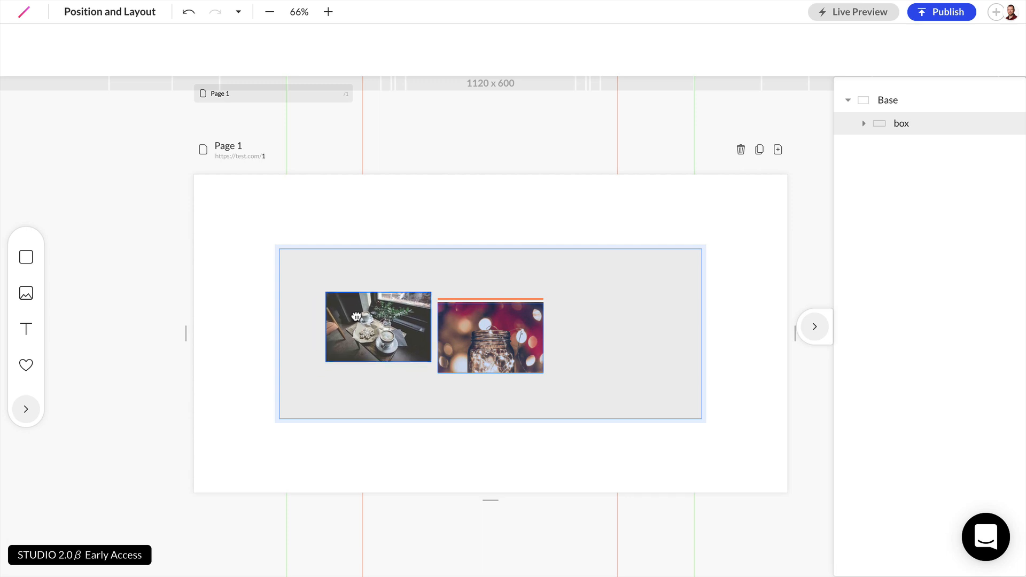
pyautogui.moveTo(379, 327); pyautogui.dragTo(580, 338)
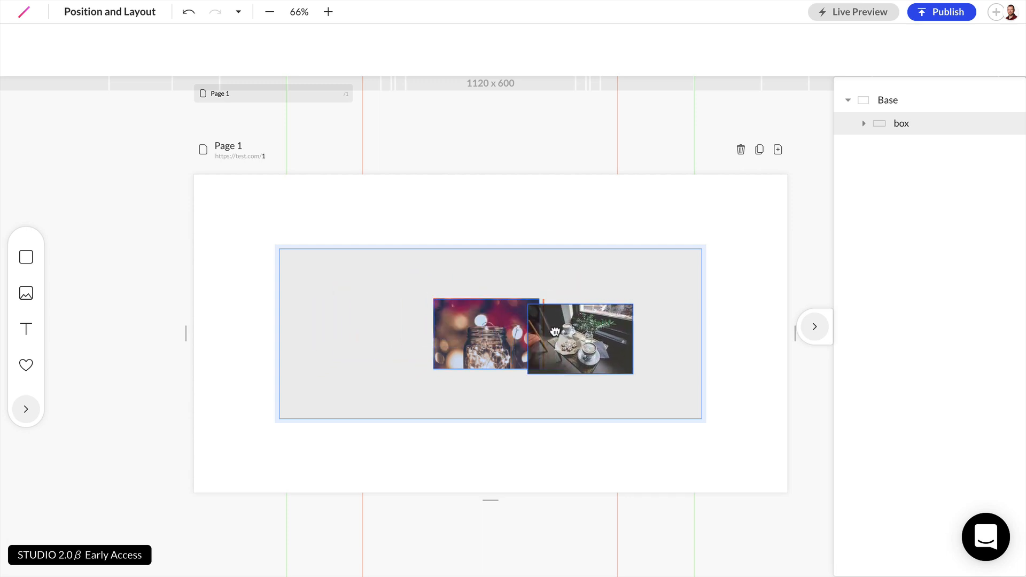
pyautogui.moveTo(581, 339); pyautogui.dragTo(492, 404)
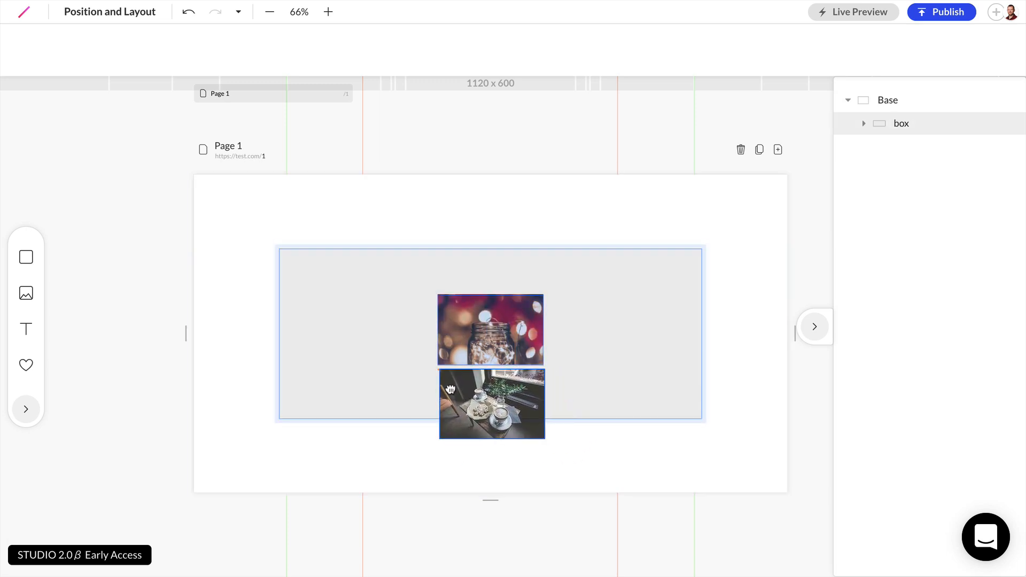
pyautogui.moveTo(491, 404); pyautogui.dragTo(376, 336)
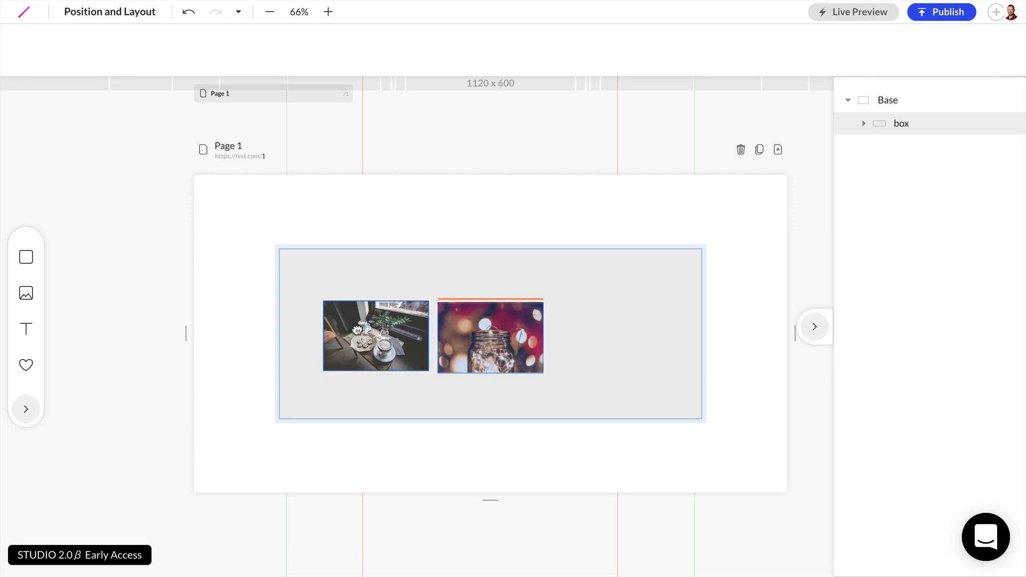
pyautogui.moveTo(376, 335); pyautogui.dragTo(457, 348)
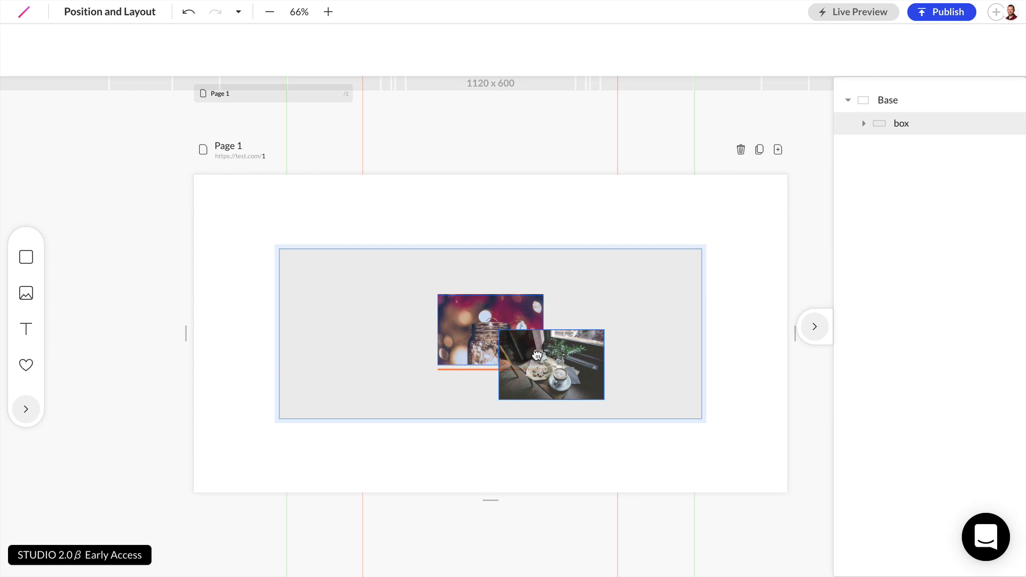
pyautogui.click(551, 364)
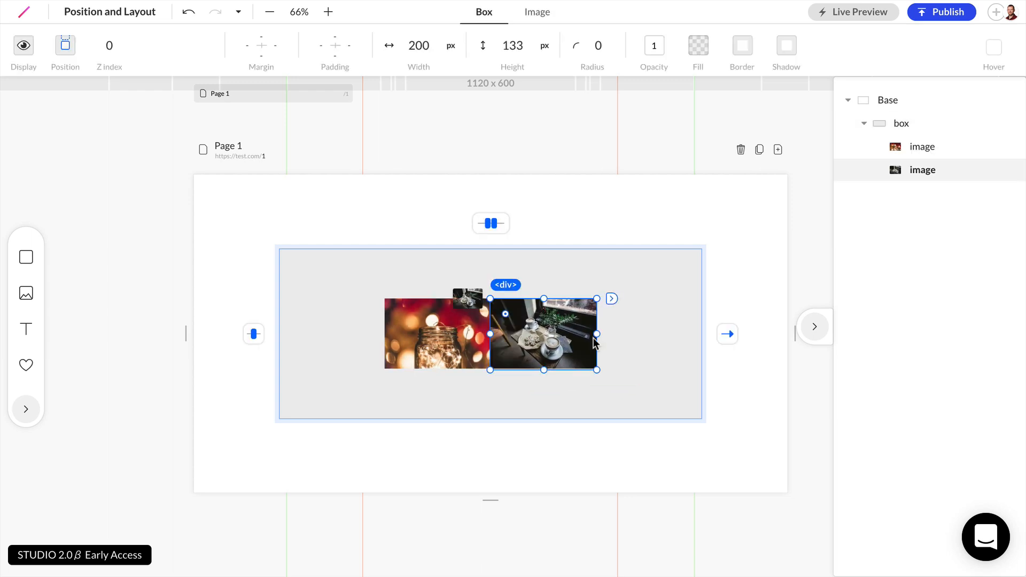
pyautogui.click(727, 333)
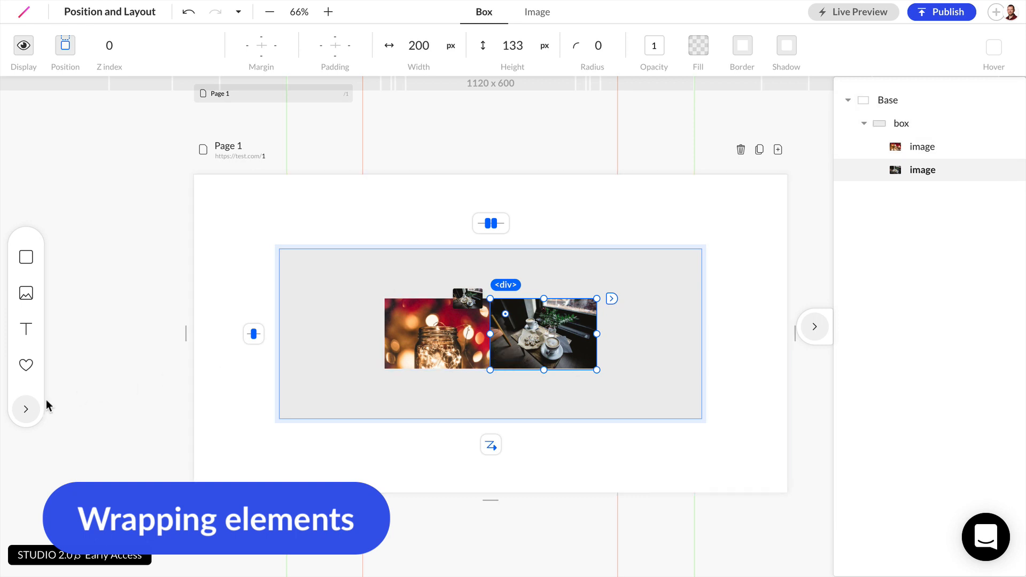
# Step: Add a third December photo of purple flowers into the gray box
pyautogui.click(26, 293)
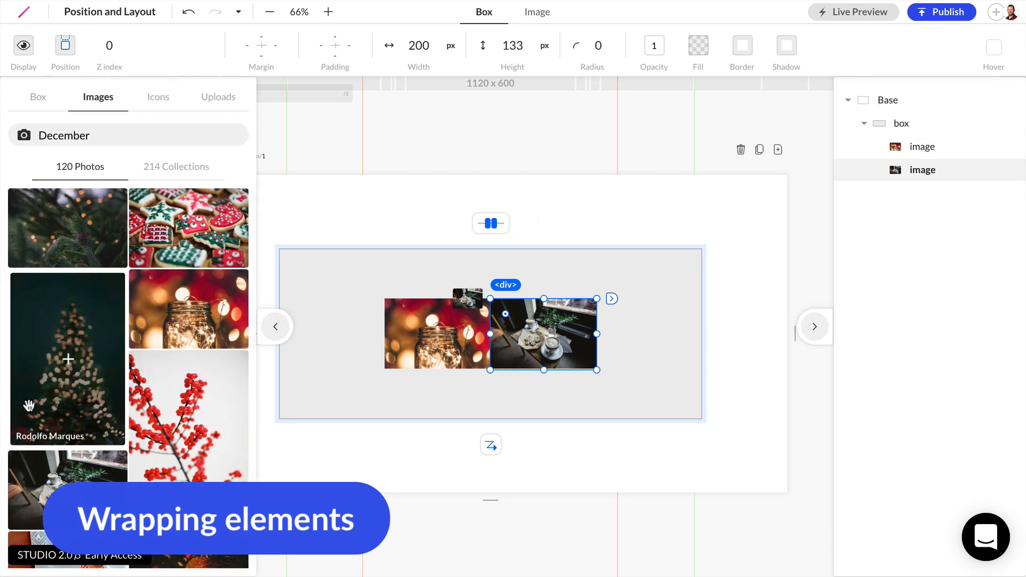
pyautogui.scroll(-3)
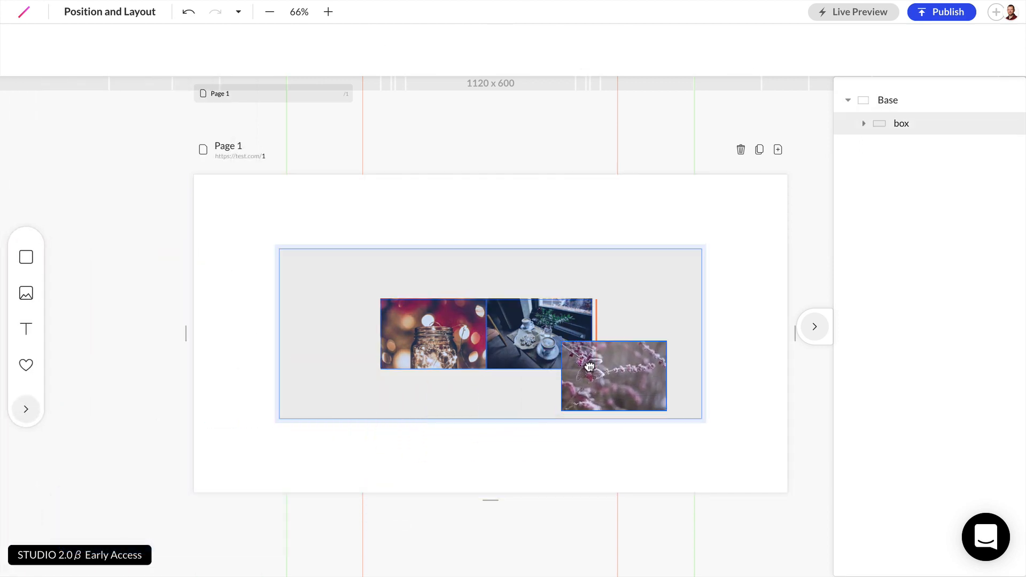
pyautogui.click(614, 375)
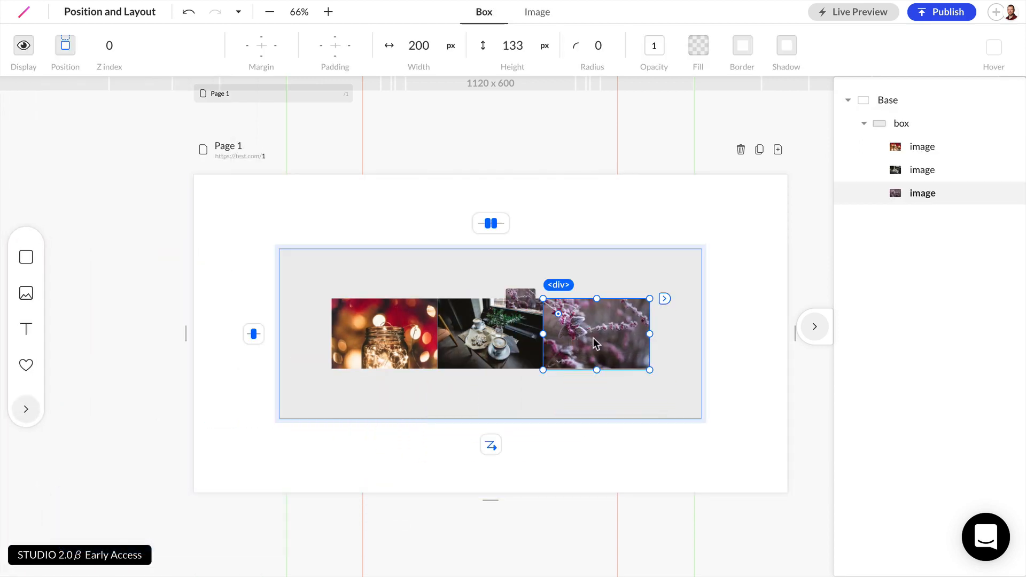
pyautogui.click(385, 333)
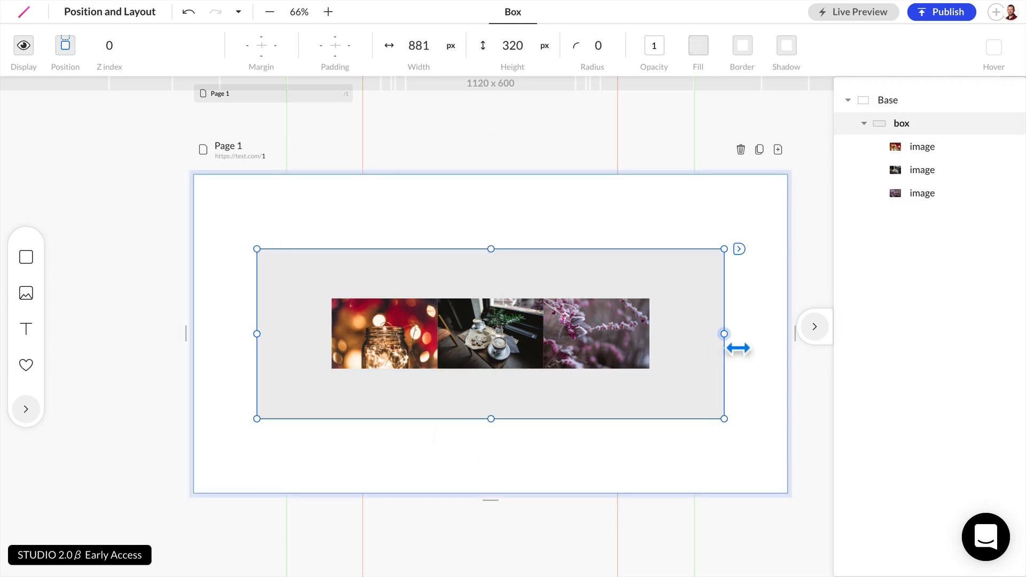
# Step: Make the box taller and narrow then widen it, watching the images wrap and return to one row
pyautogui.moveTo(724, 333); pyautogui.dragTo(719, 333)
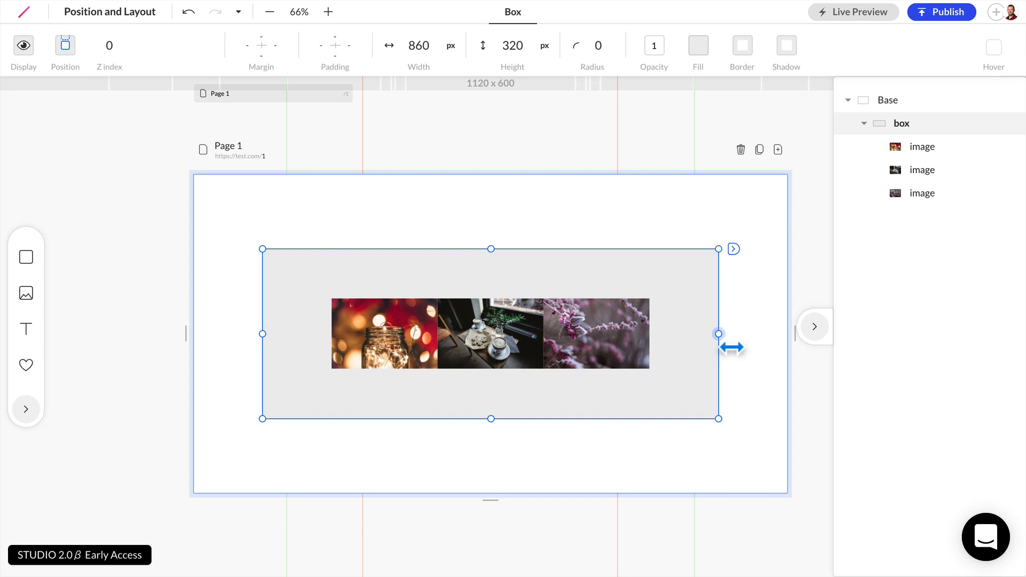
pyautogui.moveTo(719, 334); pyautogui.dragTo(668, 334)
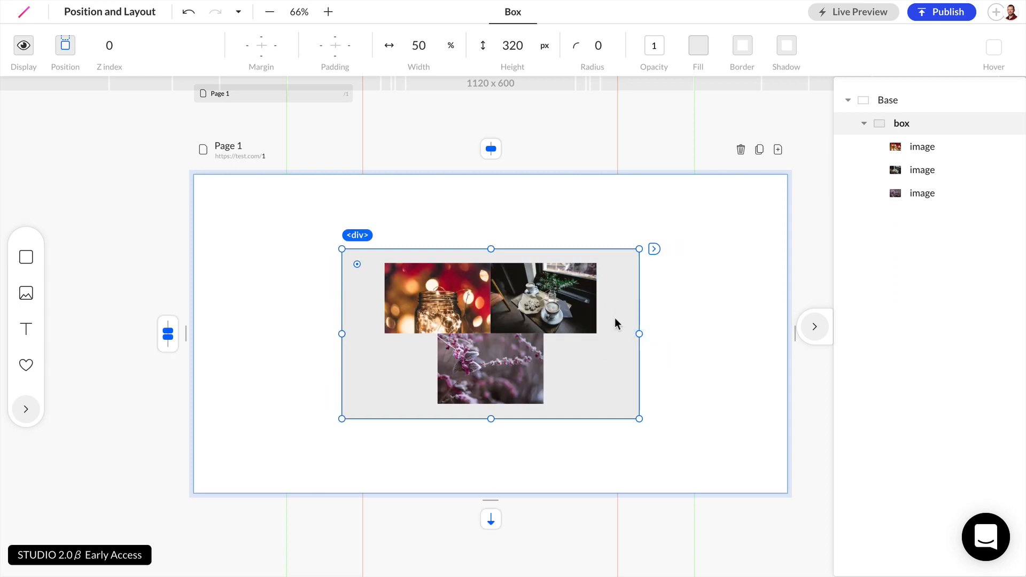
pyautogui.moveTo(491, 419); pyautogui.dragTo(491, 448)
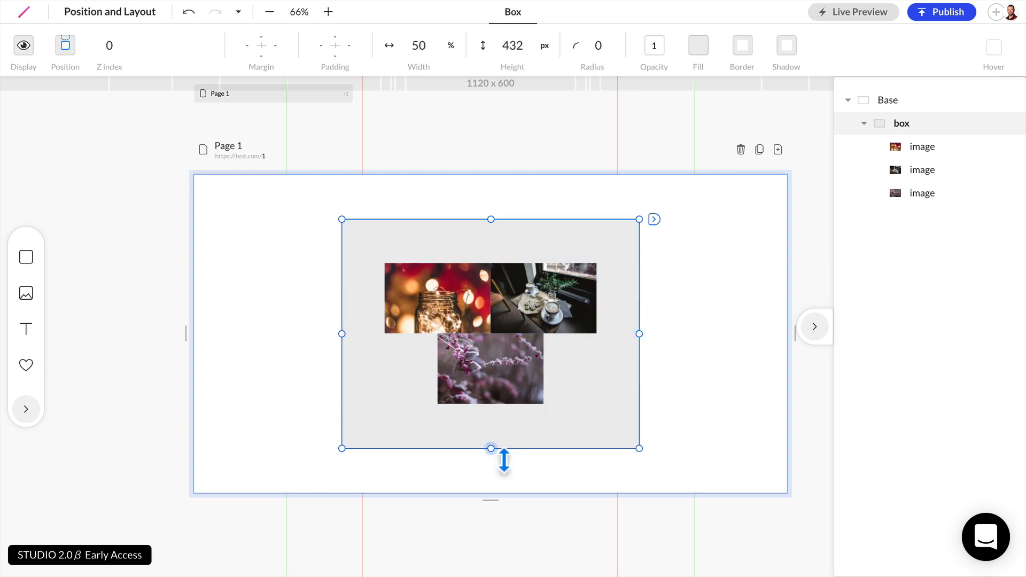
pyautogui.moveTo(640, 334); pyautogui.dragTo(602, 333)
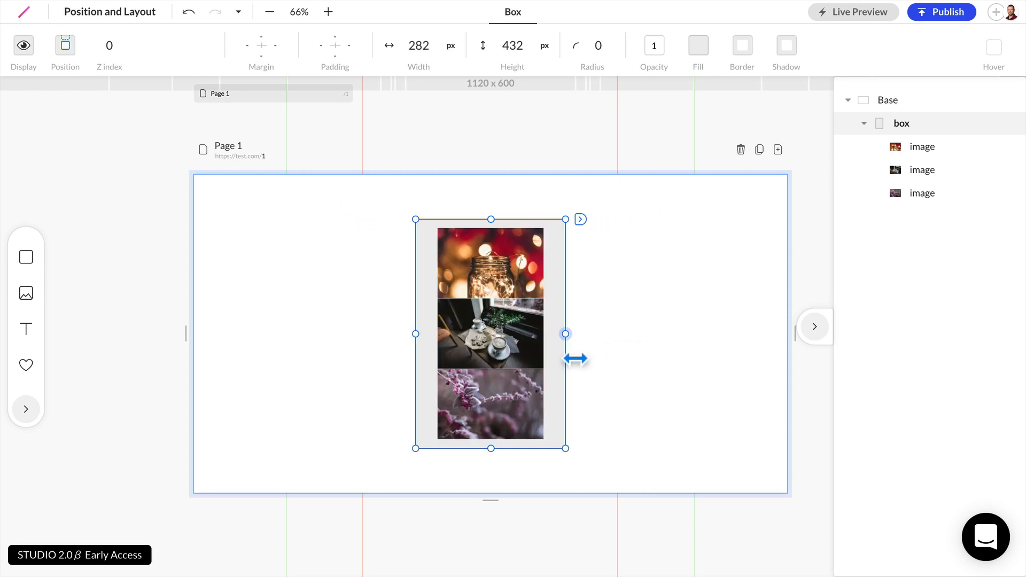
pyautogui.moveTo(566, 333); pyautogui.dragTo(696, 333)
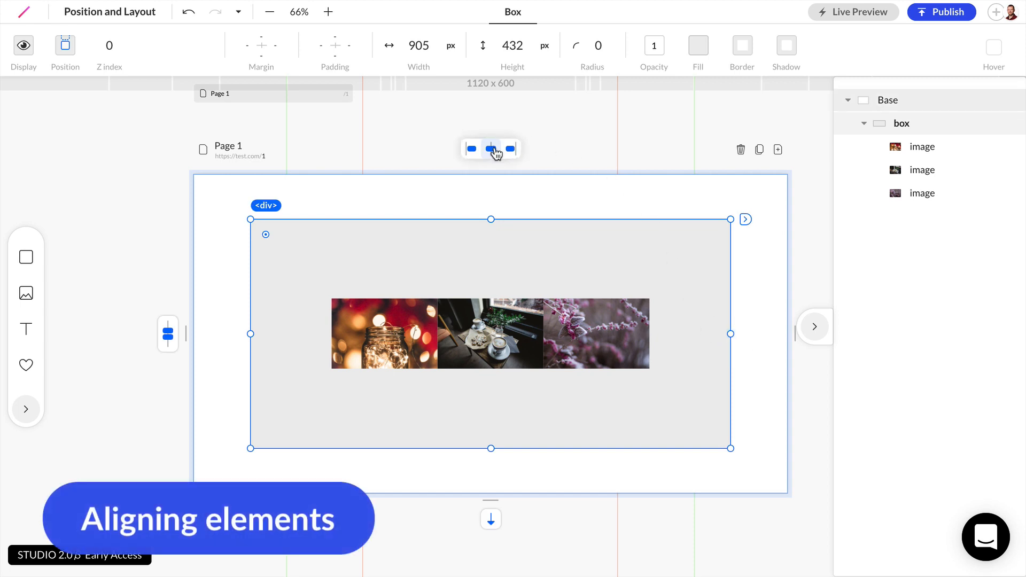
# Step: Align the gray box to the page's left, then center it horizontally again
pyautogui.click(471, 148)
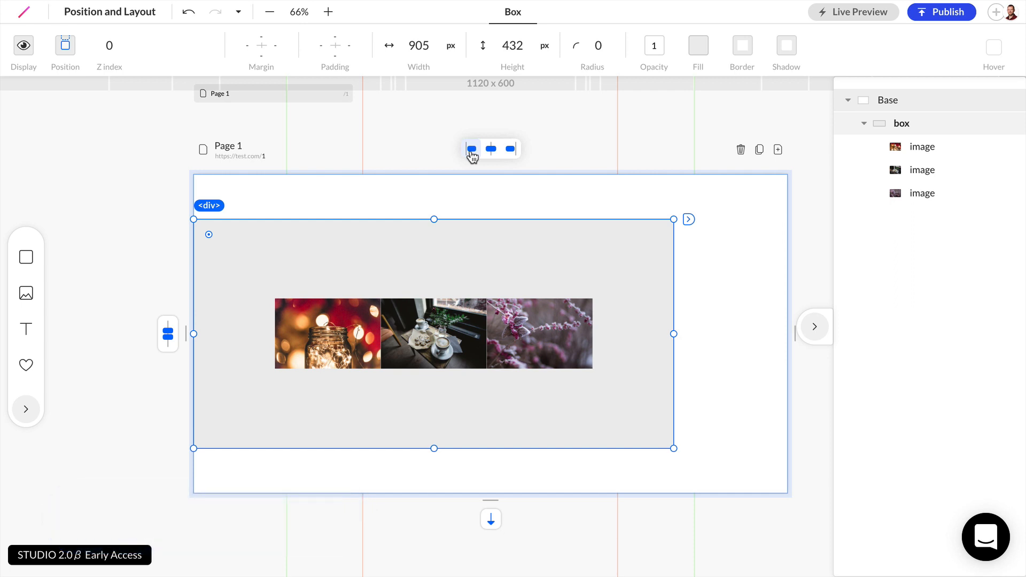
pyautogui.click(489, 333)
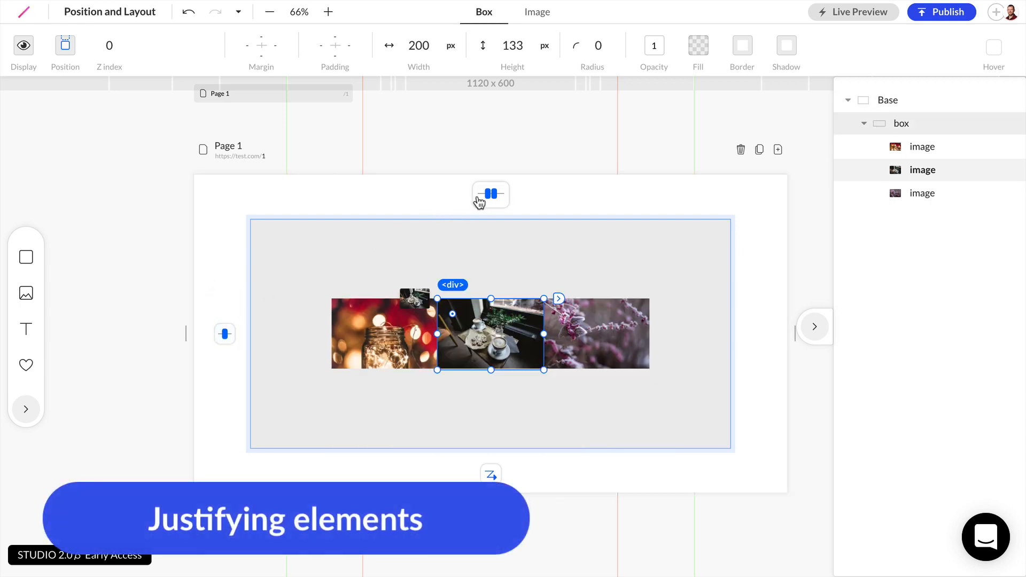
# Step: Set the images' justification to even spacing so they spread across the box width
pyautogui.click(491, 194)
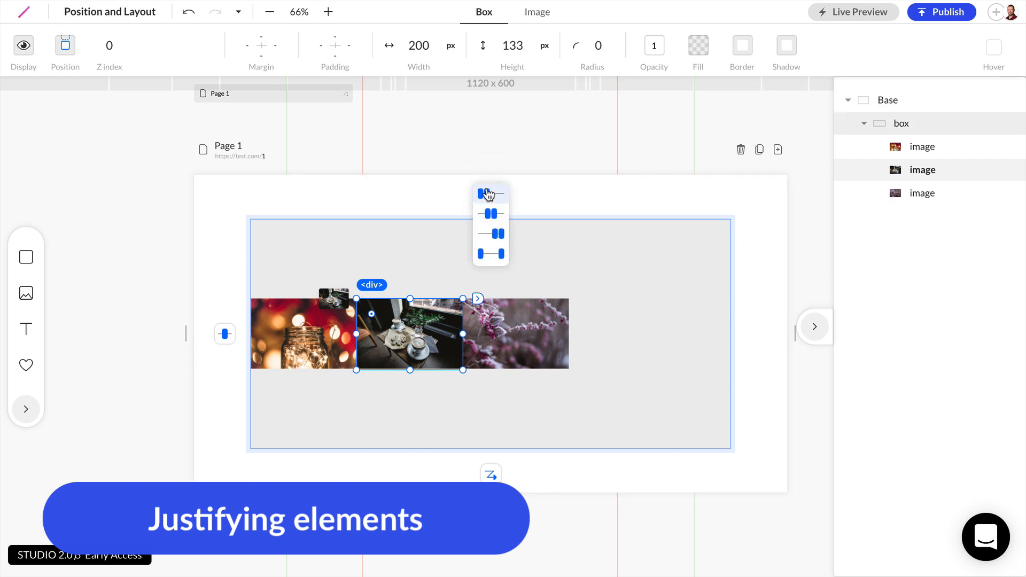
pyautogui.click(491, 214)
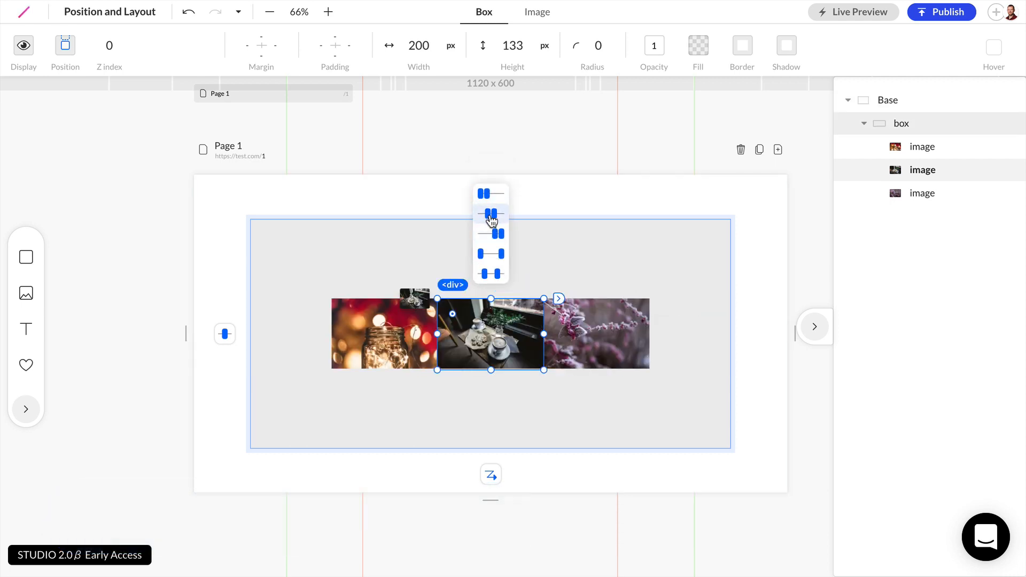
pyautogui.click(490, 254)
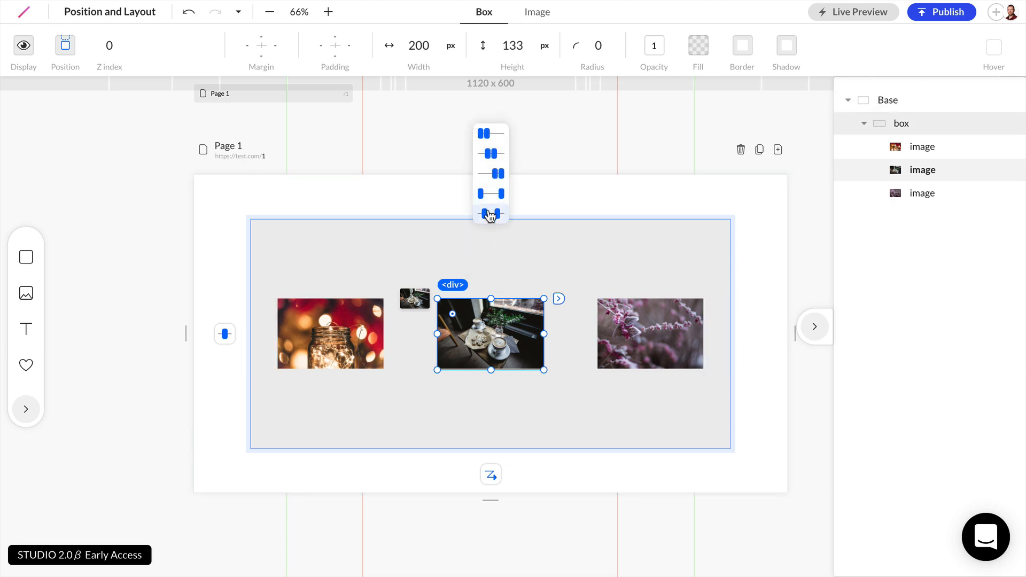
pyautogui.click(491, 213)
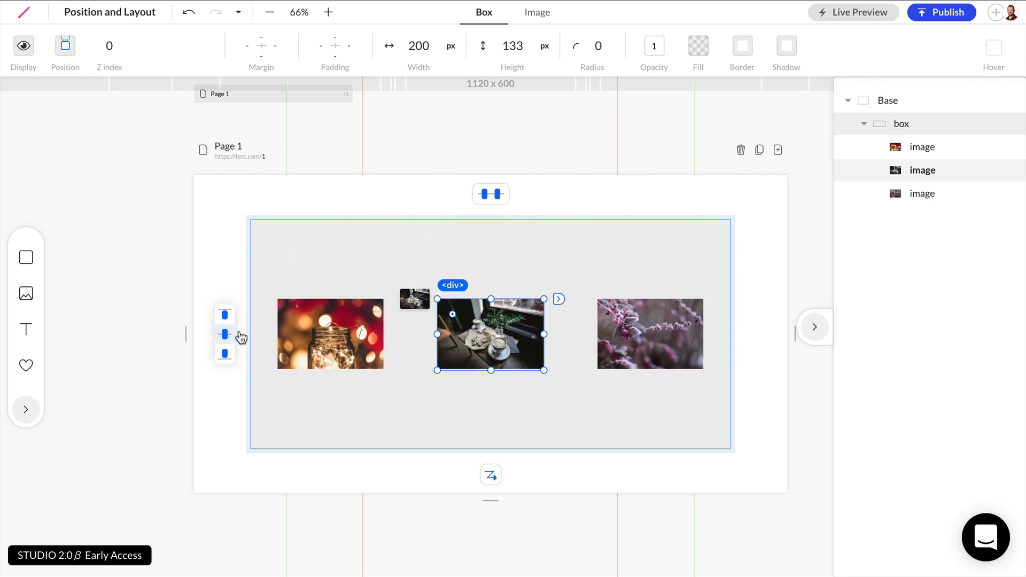
# Step: Set the box's layout direction to vertical and center the column of images horizontally
pyautogui.click(490, 474)
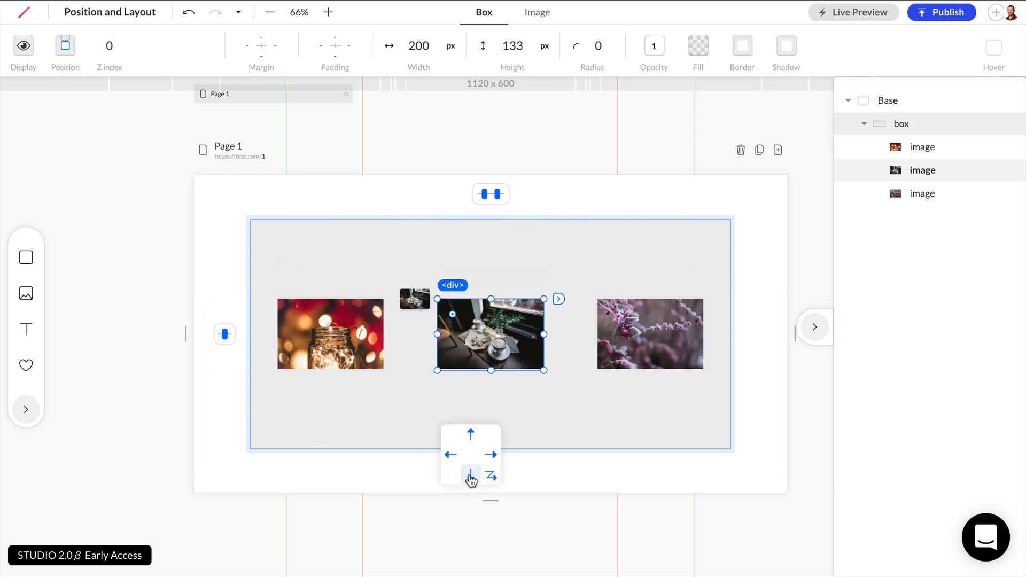
pyautogui.click(471, 474)
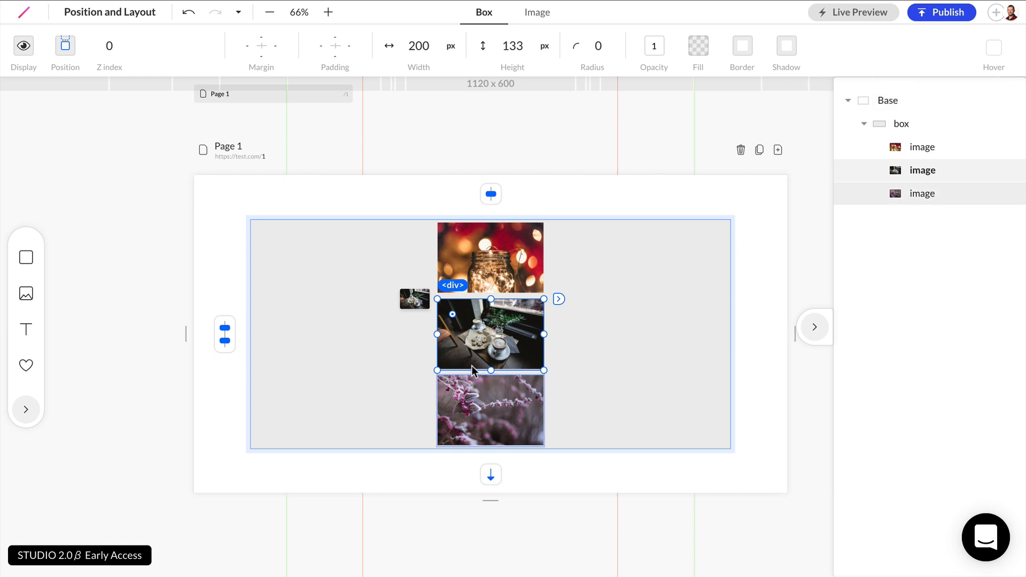
pyautogui.click(471, 193)
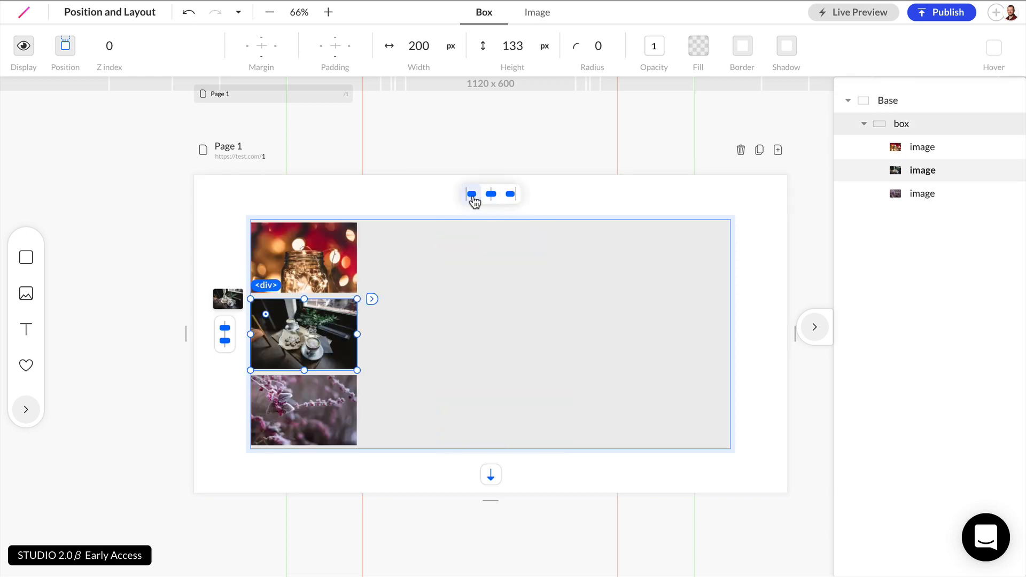
pyautogui.click(491, 194)
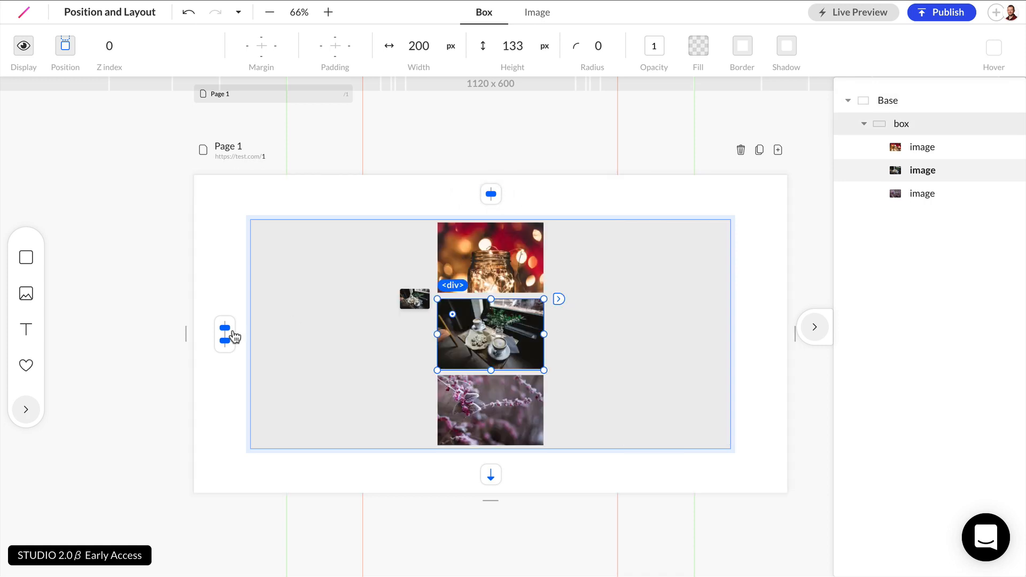
pyautogui.click(225, 333)
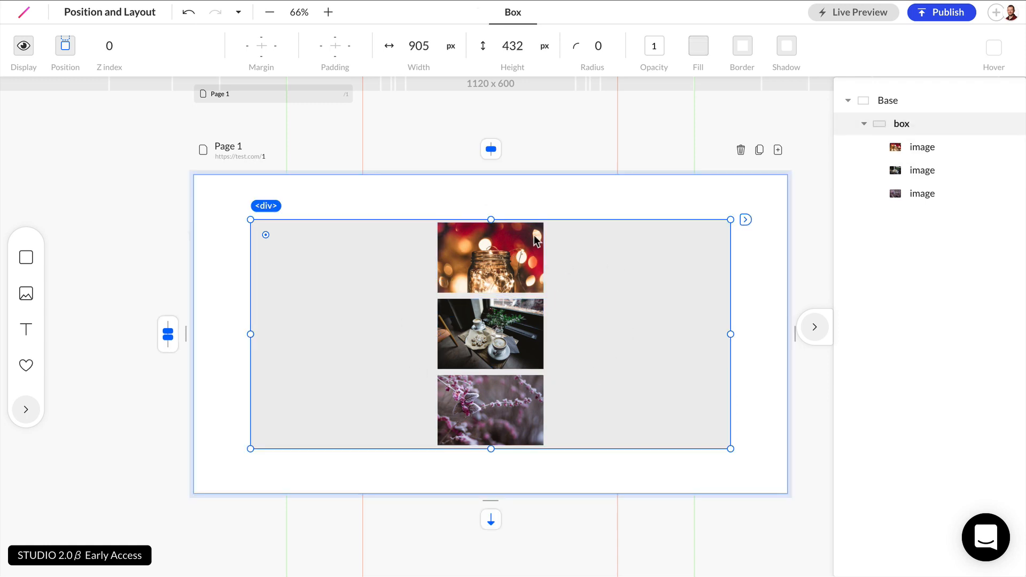
# Step: Stretch the gray box to about 568 px tall so the stacked images spread with even gaps
pyautogui.moveTo(490, 219); pyautogui.dragTo(491, 214)
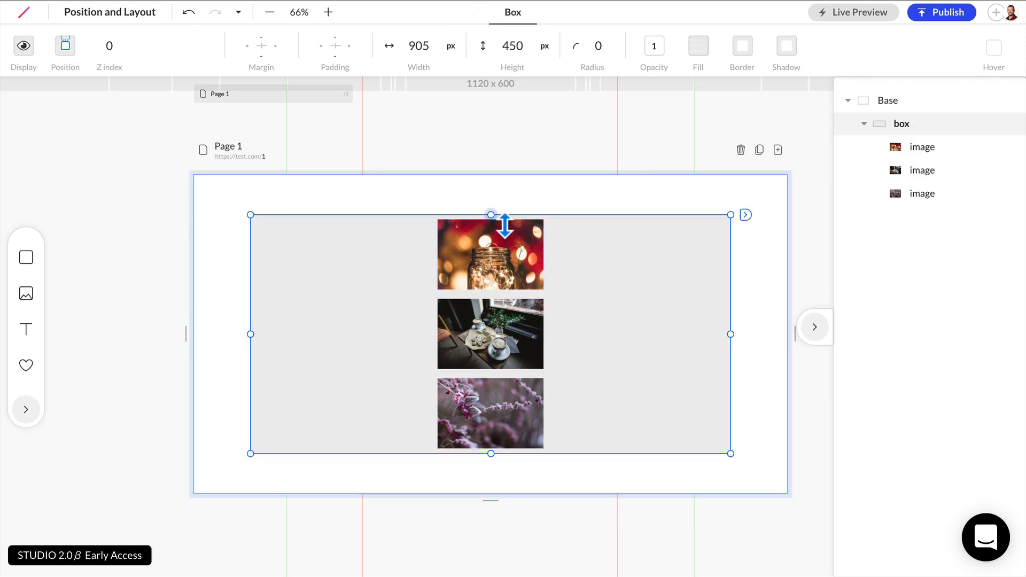
pyautogui.moveTo(492, 214); pyautogui.dragTo(491, 186)
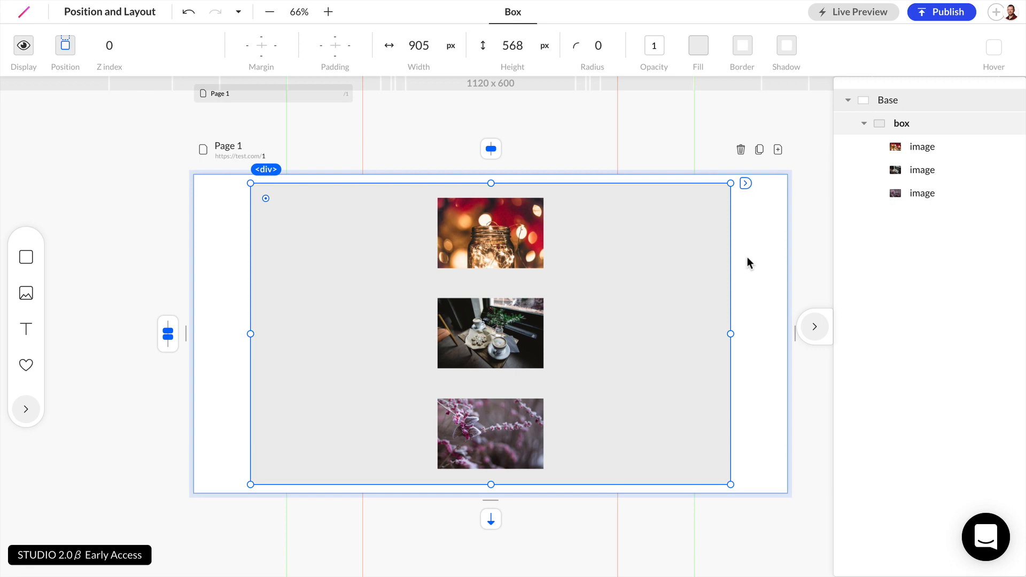
pyautogui.click(489, 232)
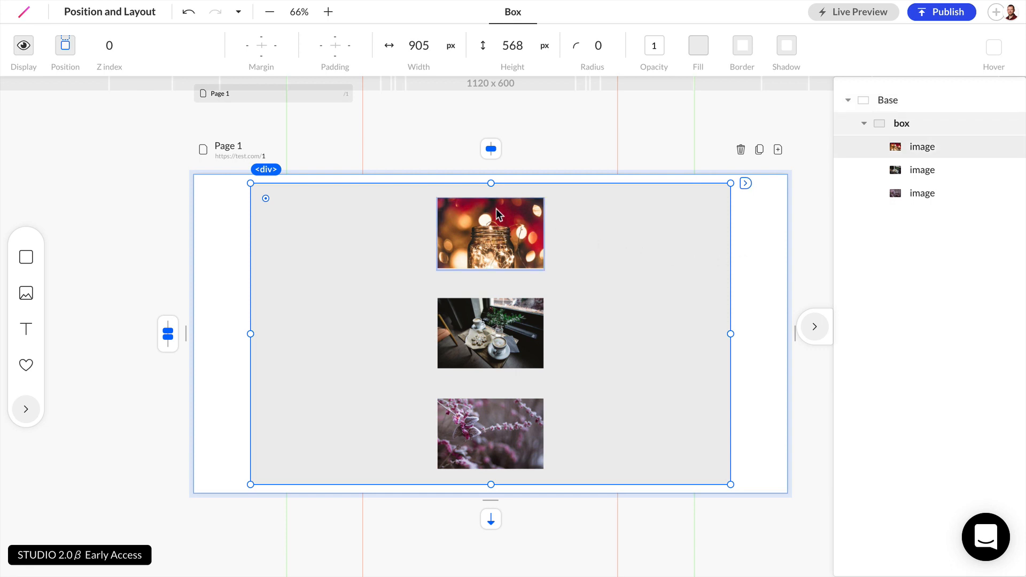